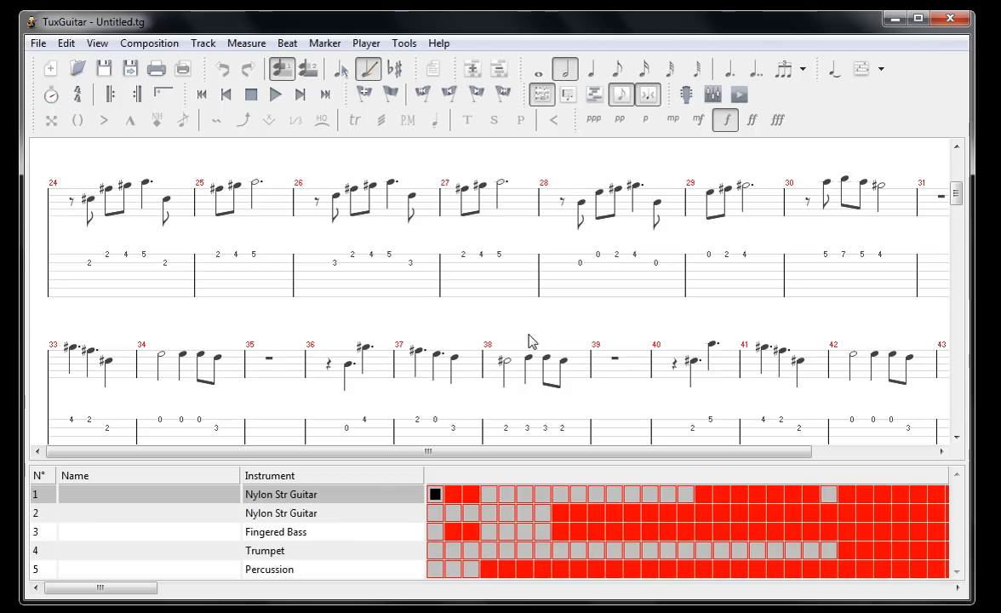
mouse_move(377, 327)
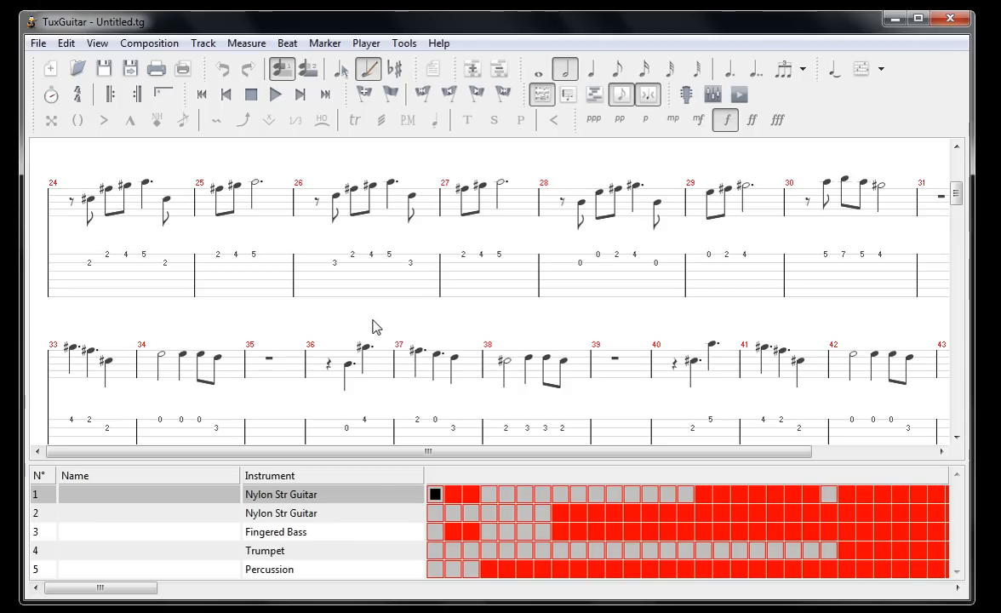
mouse_move(368, 325)
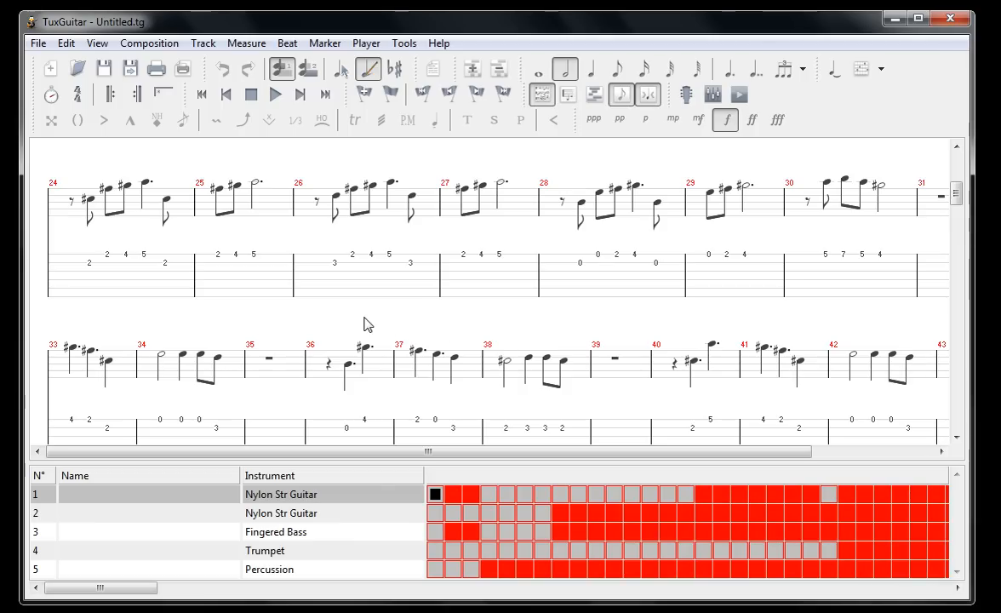
mouse_move(276, 322)
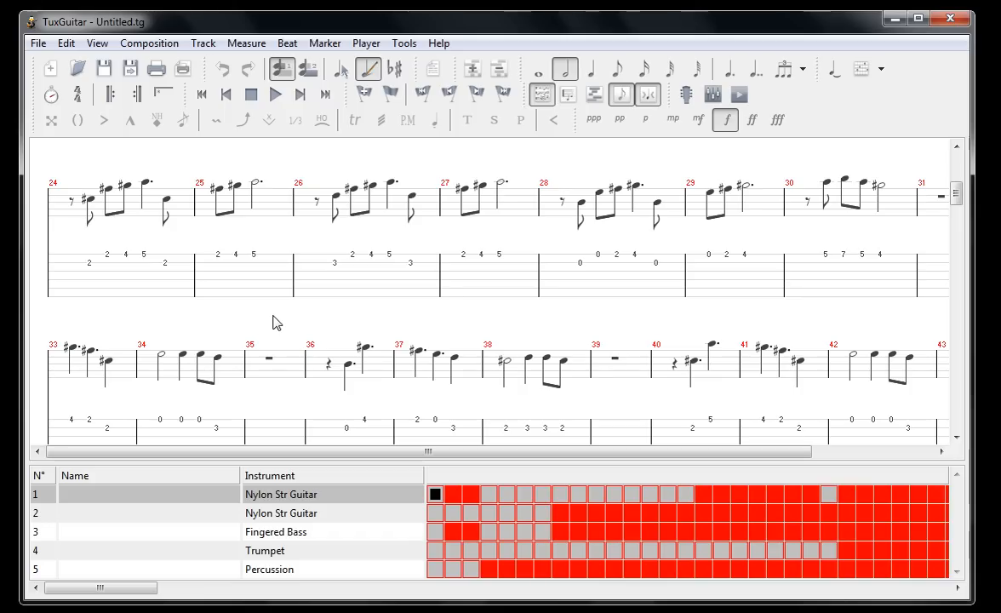
mouse_move(51, 26)
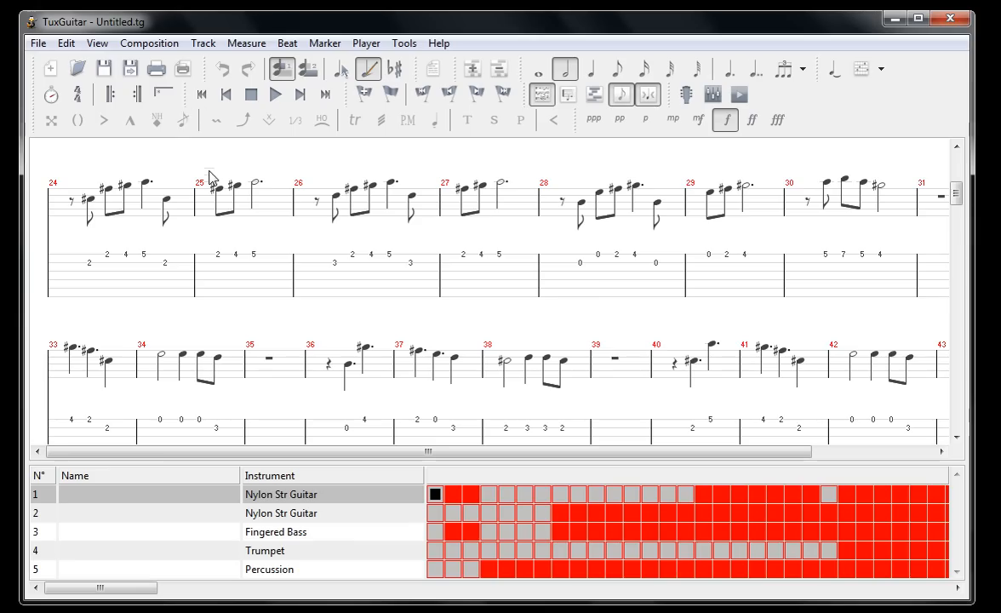
- Open TuxGuitar's File menu over the untitled five-track score
left_click(38, 43)
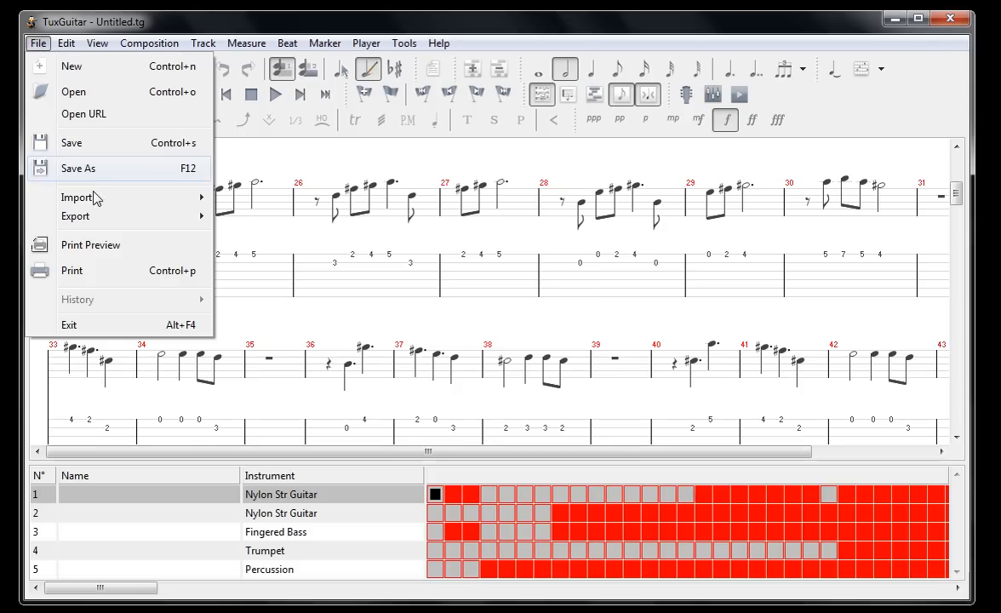
- Import the MIDI file from Downloads with Transpose left at 0
left_click(76, 197)
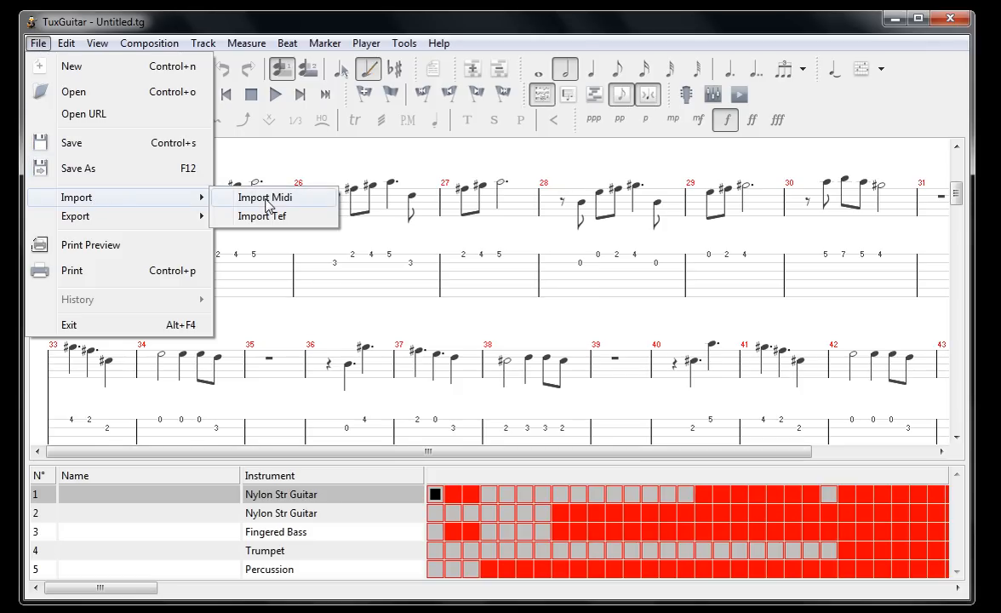
left_click(265, 196)
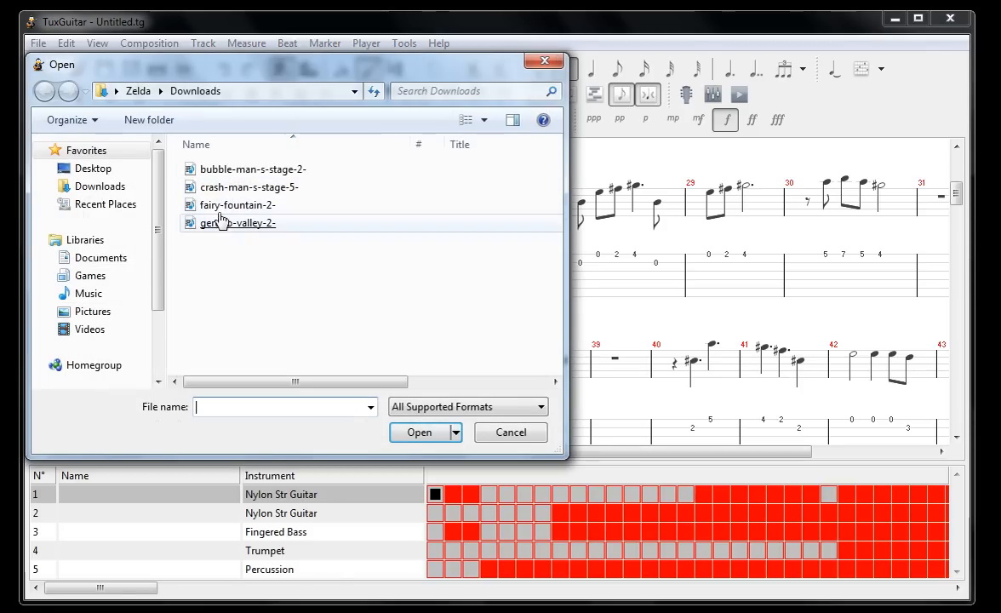
mouse_move(222, 226)
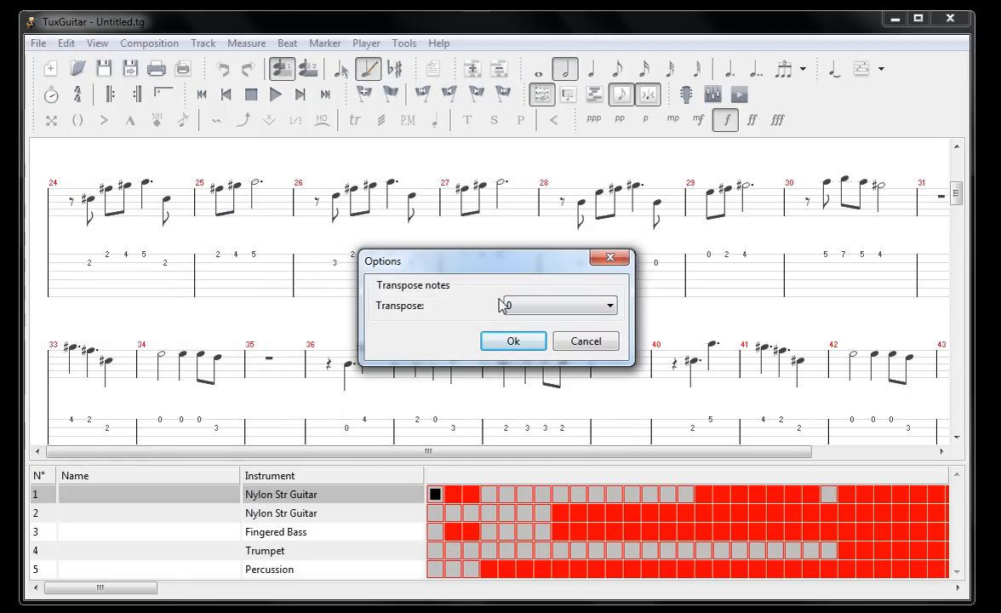
left_click(513, 340)
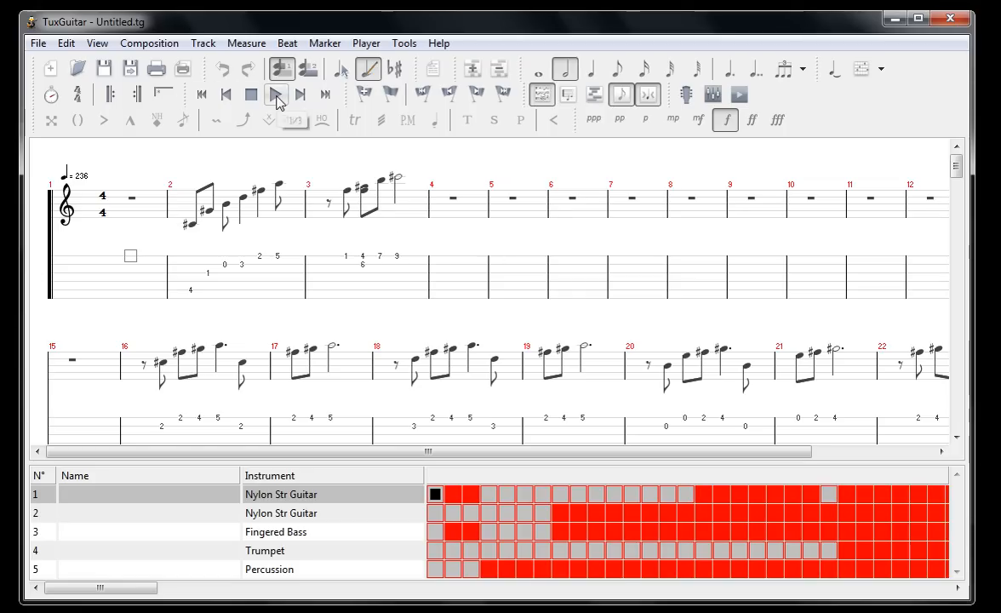
mouse_move(277, 100)
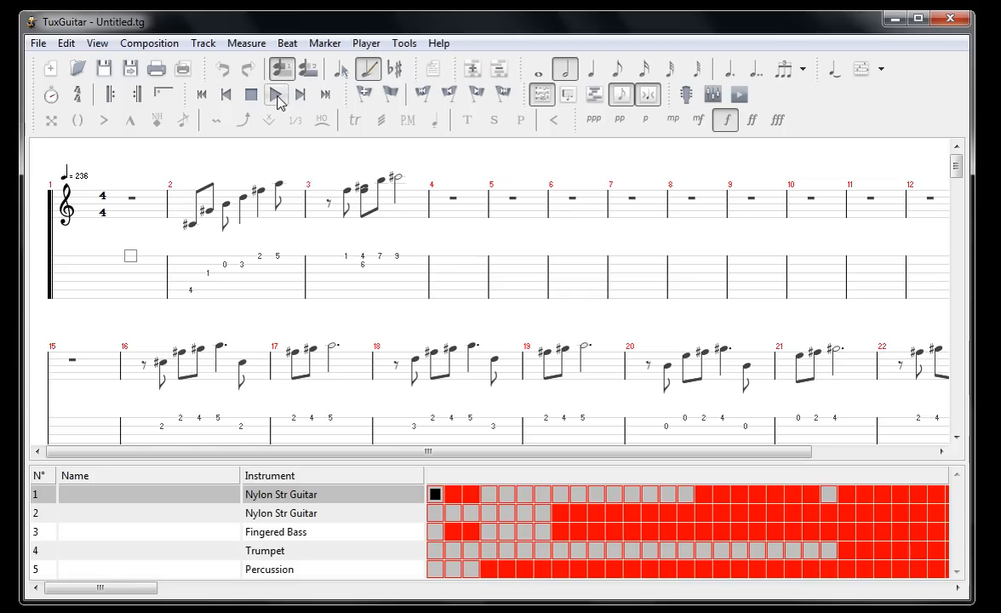
left_click(275, 95)
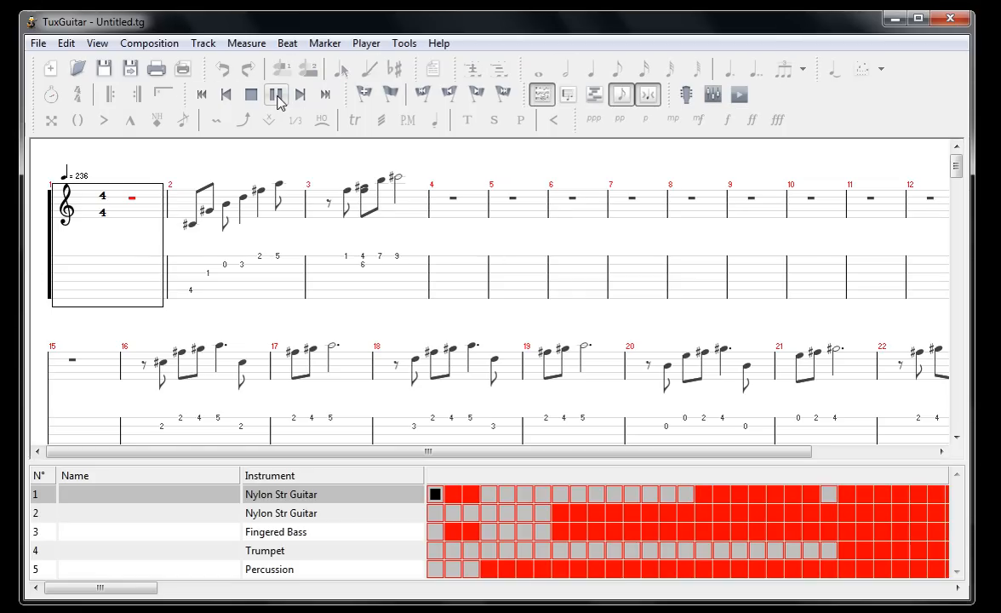
left_click(276, 94)
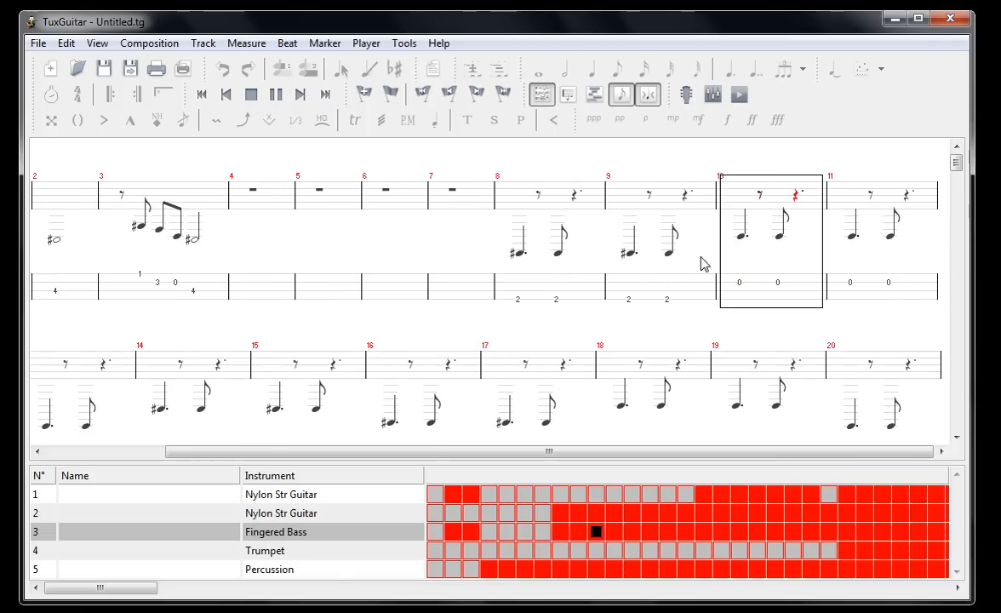
left_click(281, 512)
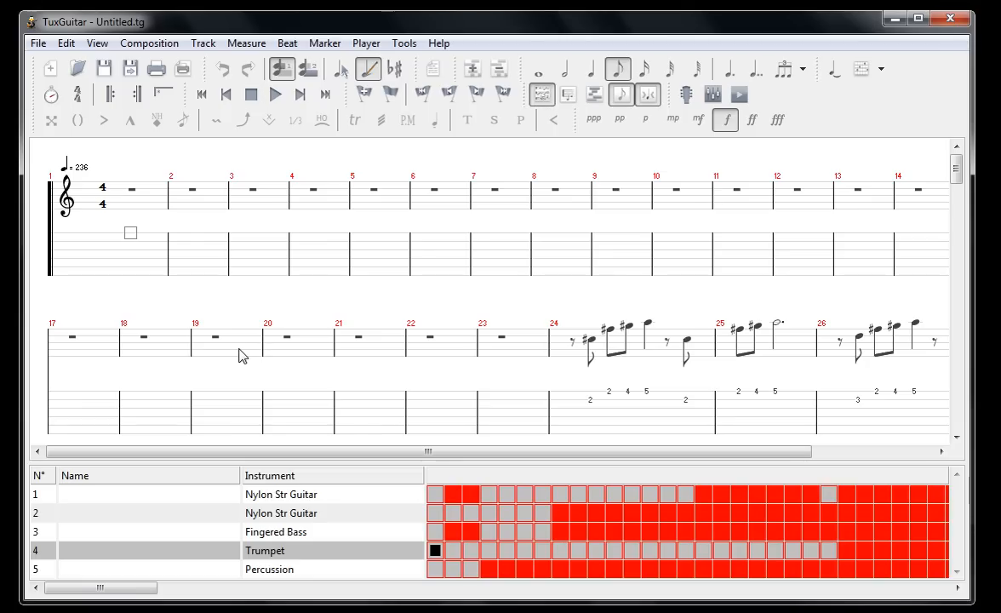
mouse_move(281, 358)
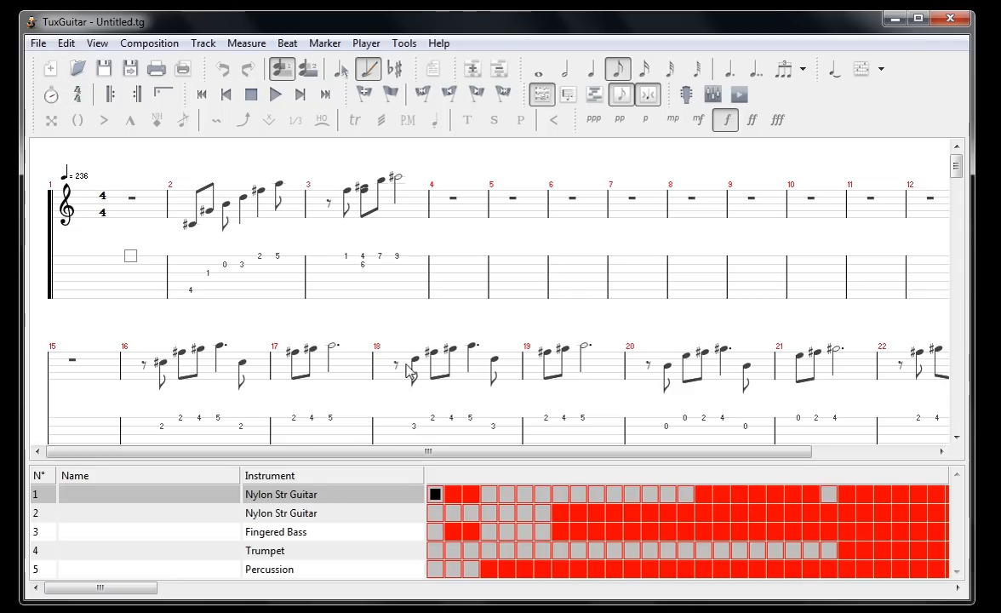
mouse_move(425, 330)
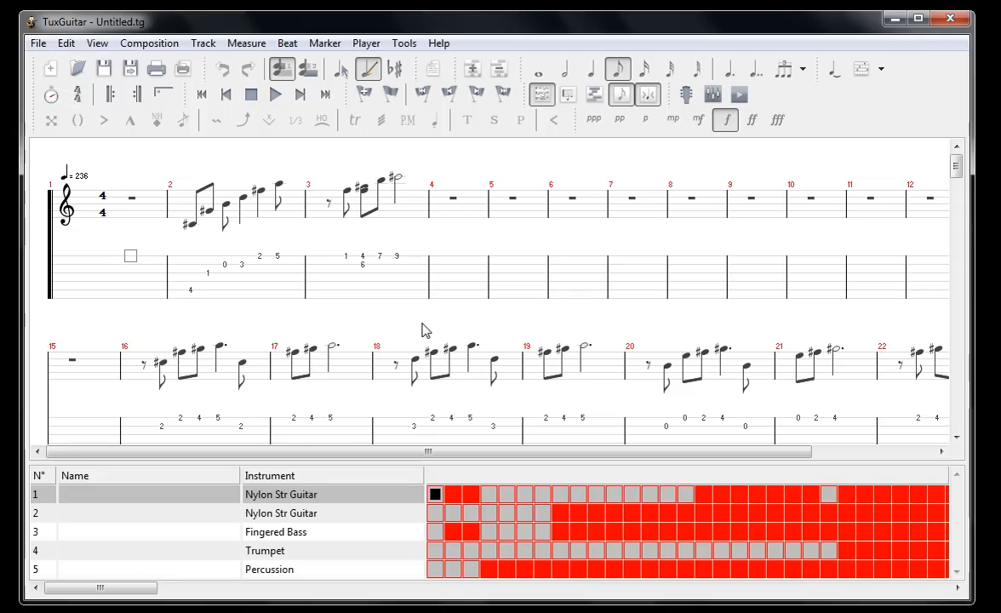
mouse_move(377, 381)
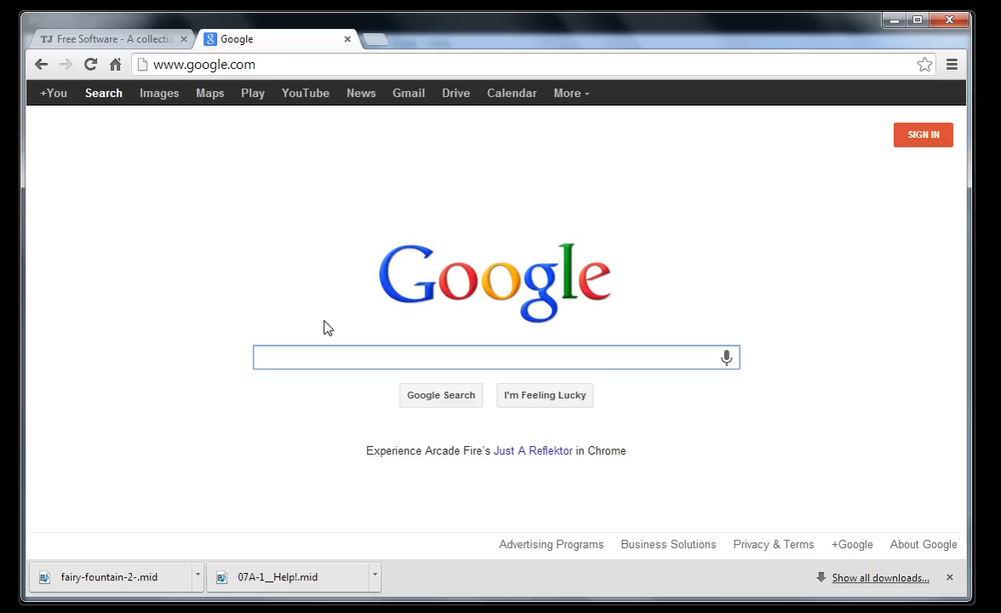
mouse_move(323, 307)
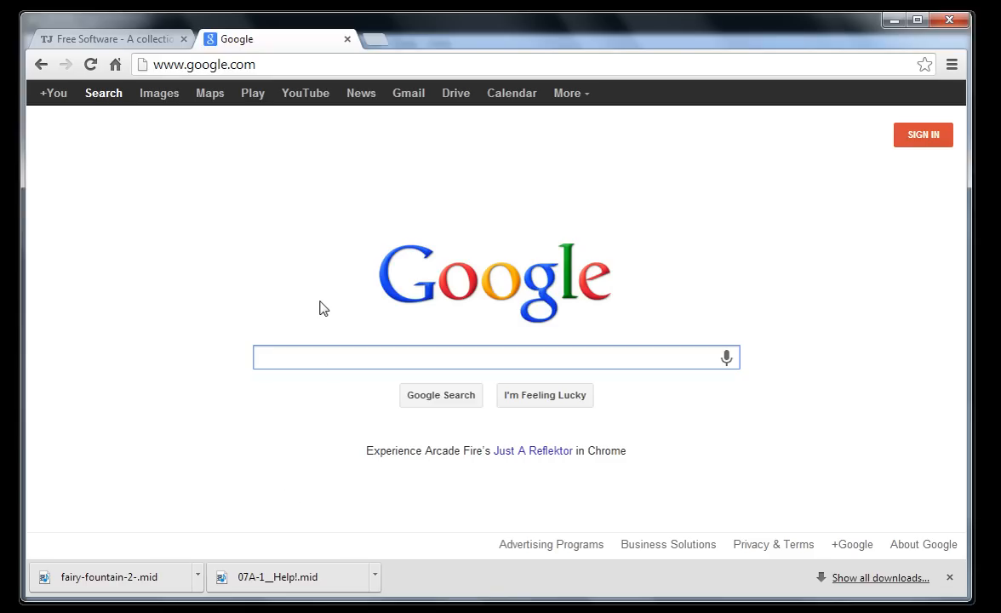
- Google 'back in black acdc midi' and open vanBasco's MIDI Search results for acdc
type("back in black")
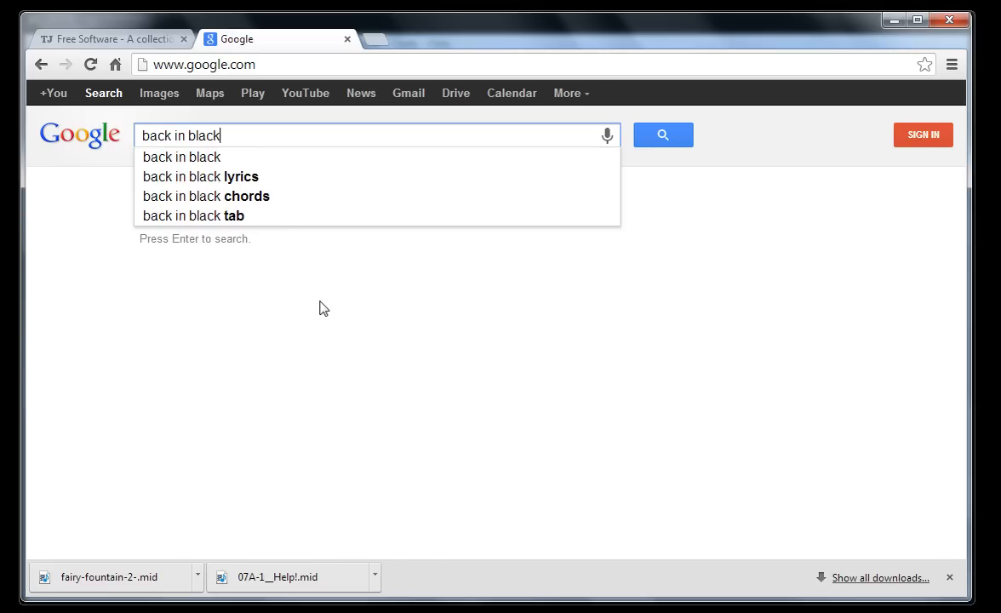
type("acdc midi")
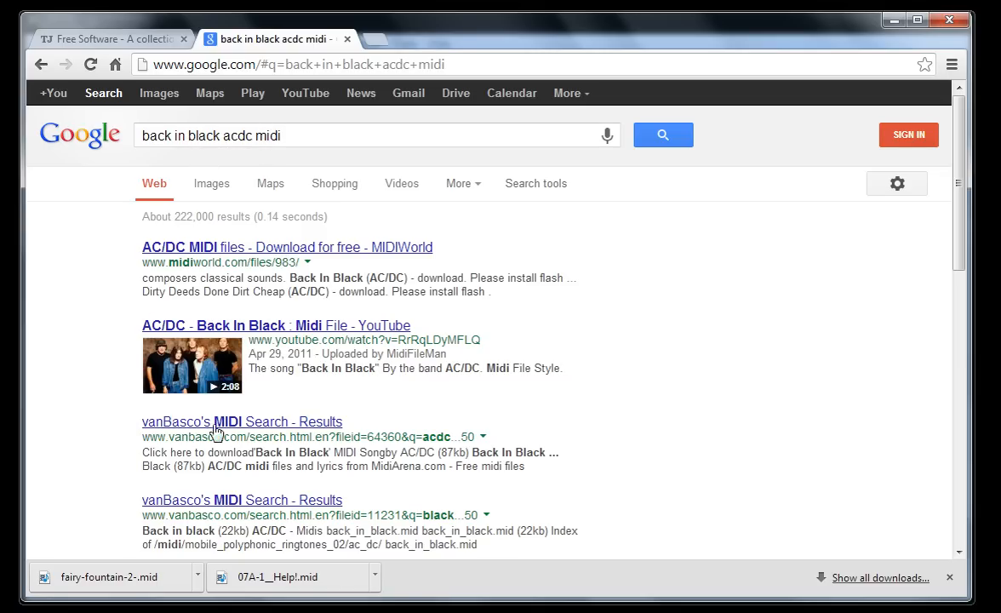
left_click(242, 422)
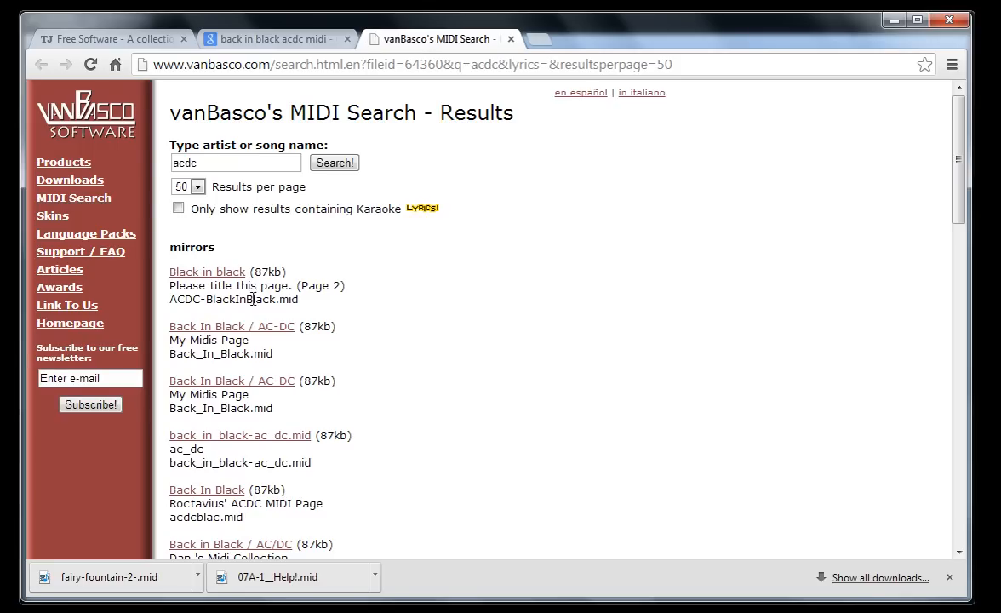
- Open the midimetropolis ACDC page and download the 'Black in black' MIDI file
right_click(207, 271)
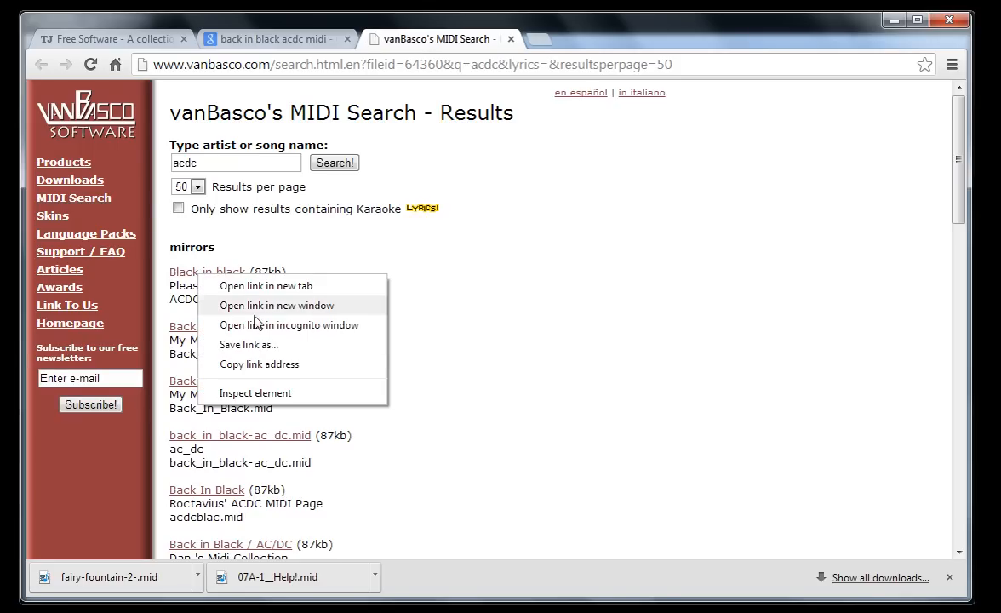
left_click(249, 344)
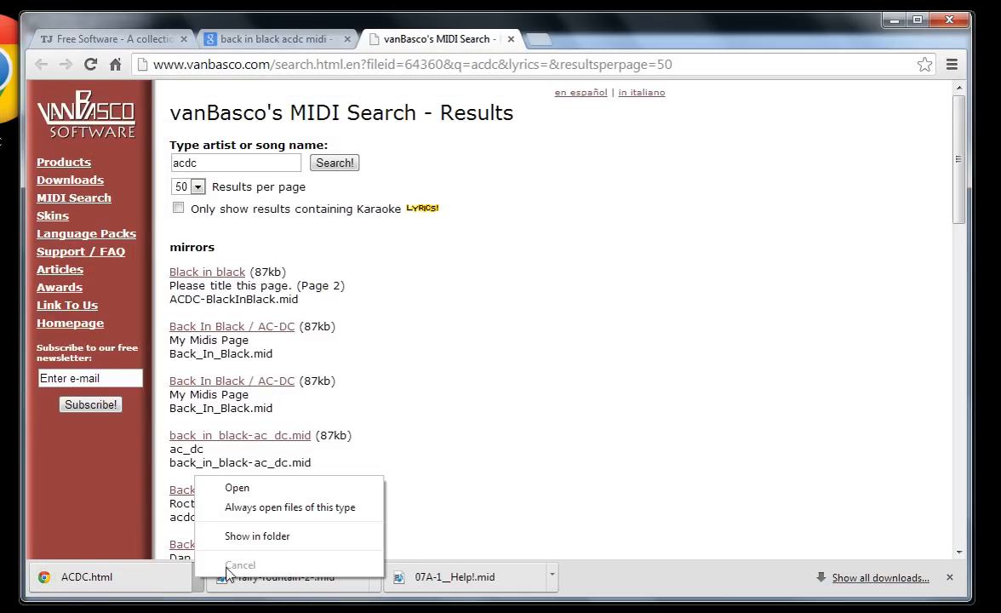
right_click(207, 272)
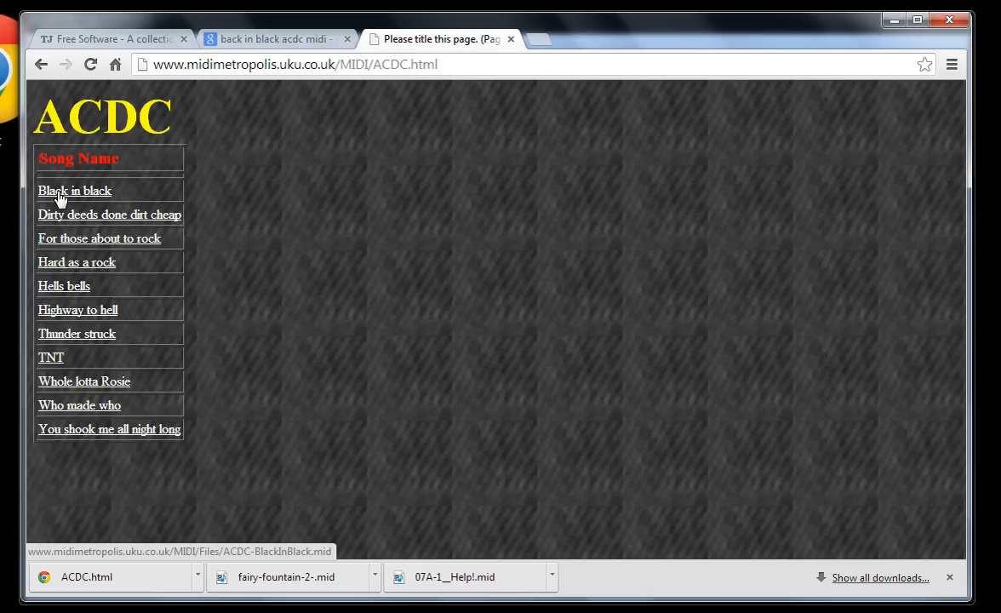
left_click(74, 191)
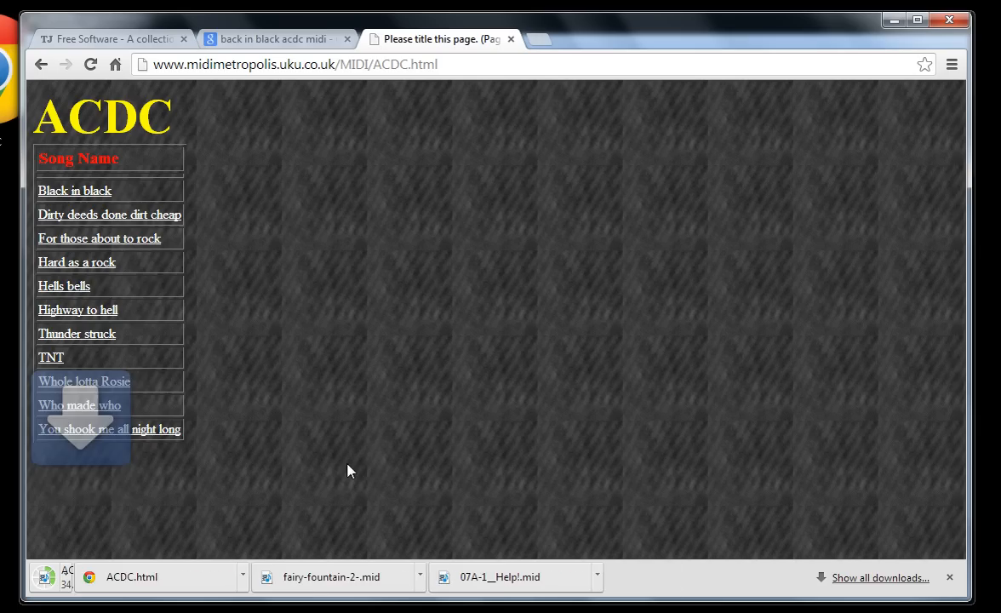
left_click(74, 190)
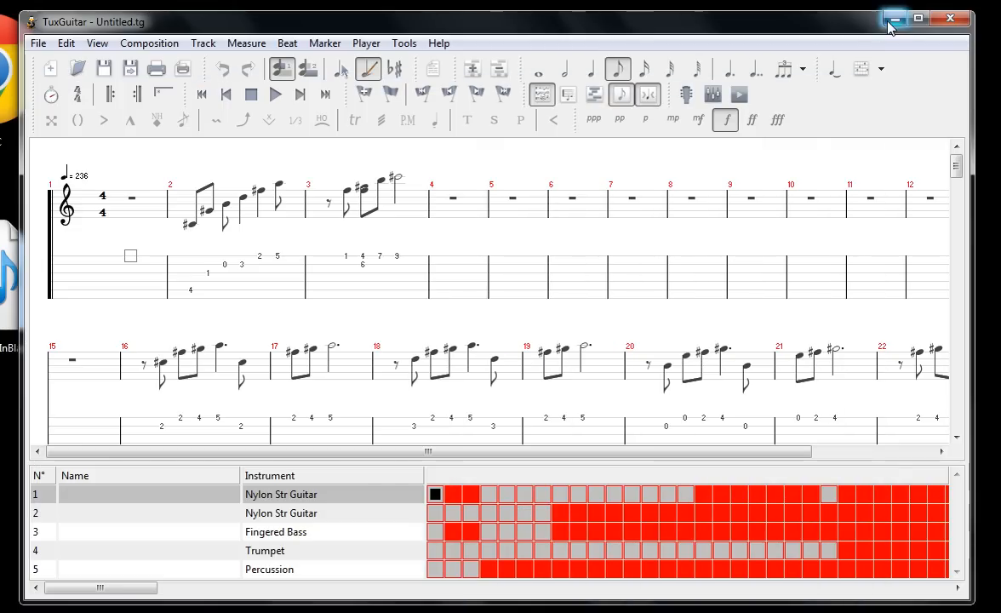
- Open the downloaded Back in Black MIDI from Desktop, untransposed
left_click(895, 18)
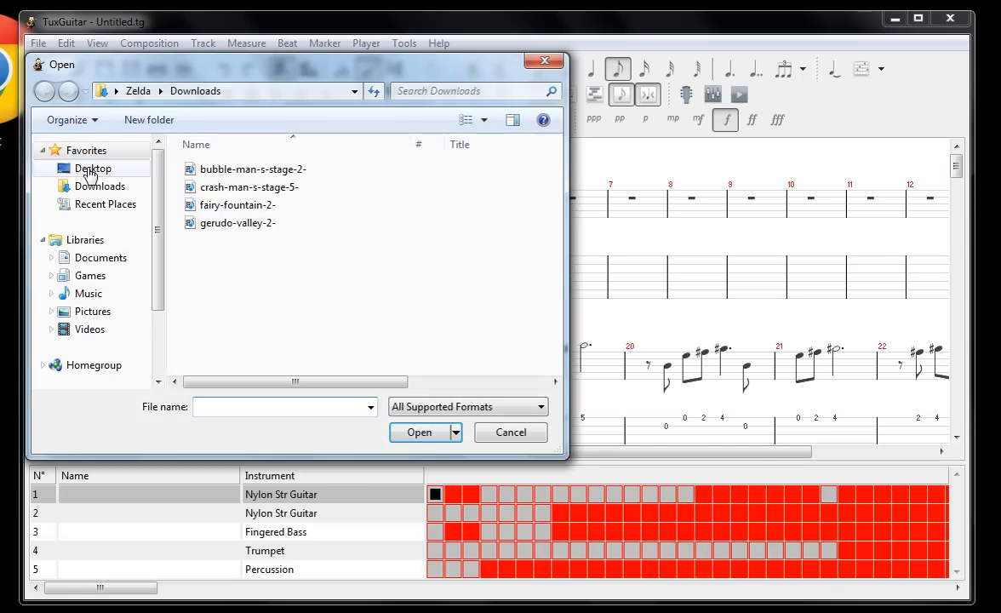
left_click(93, 167)
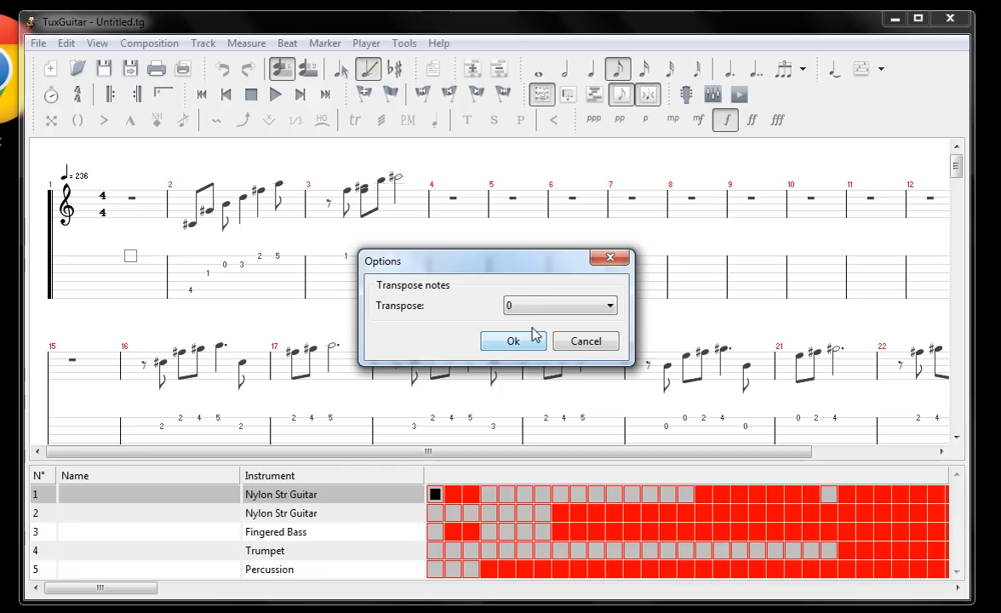
left_click(512, 341)
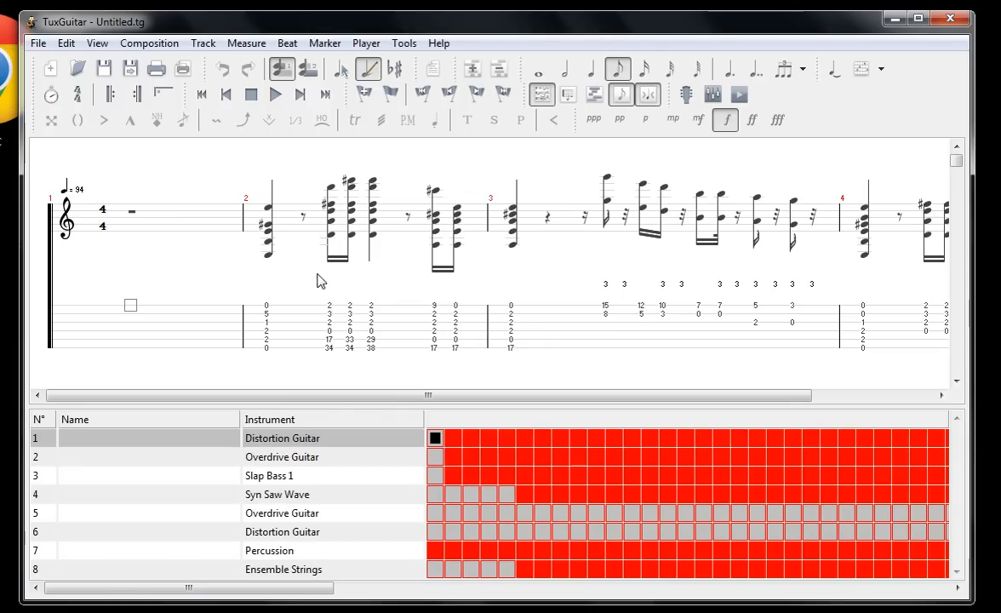
- Play the song and view the Percussion, Slap Bass 1, Distortion Guitar and Syn Saw Wave tracks
left_click(275, 95)
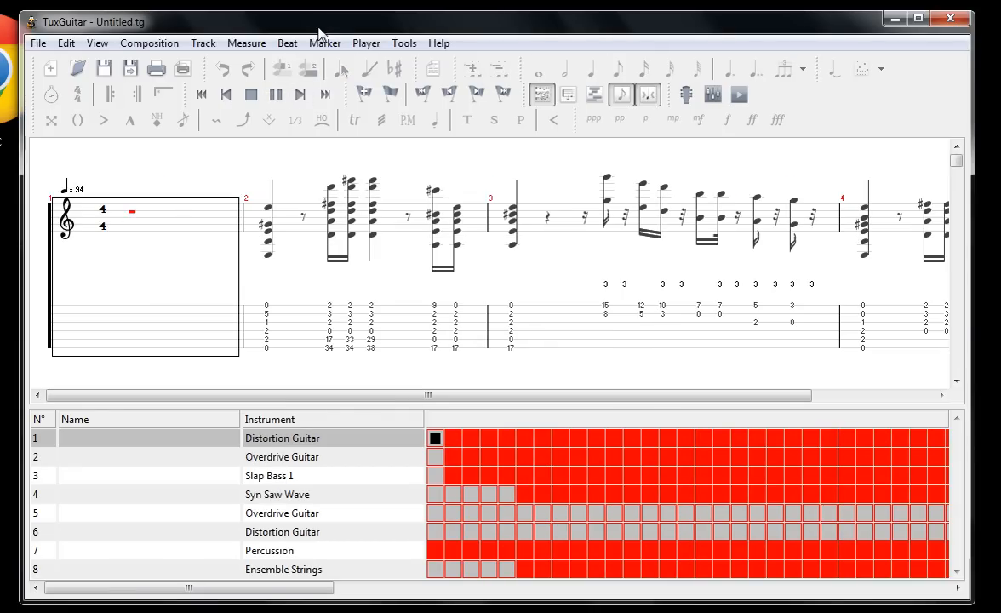
left_click(269, 550)
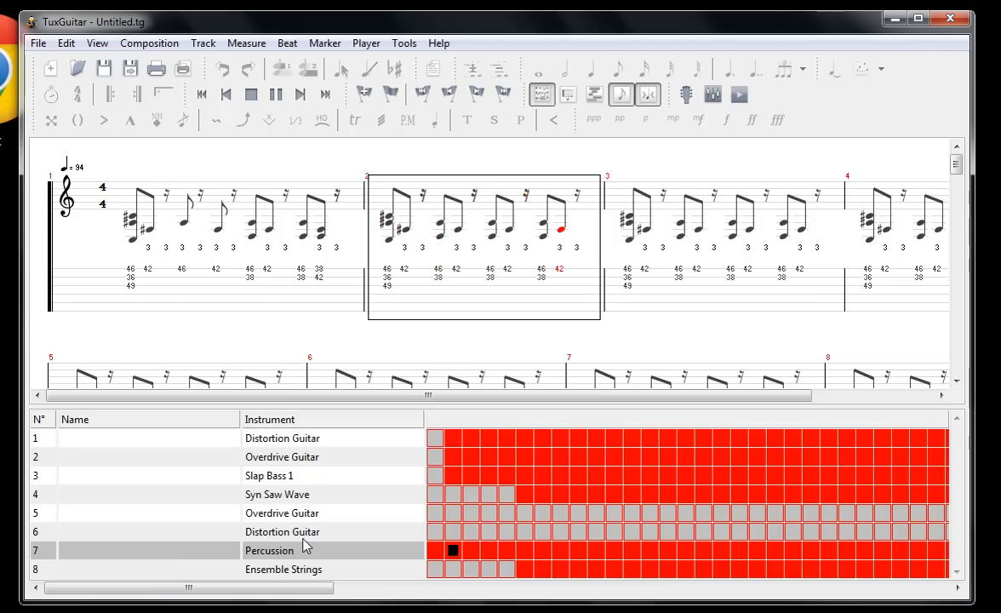
left_click(268, 476)
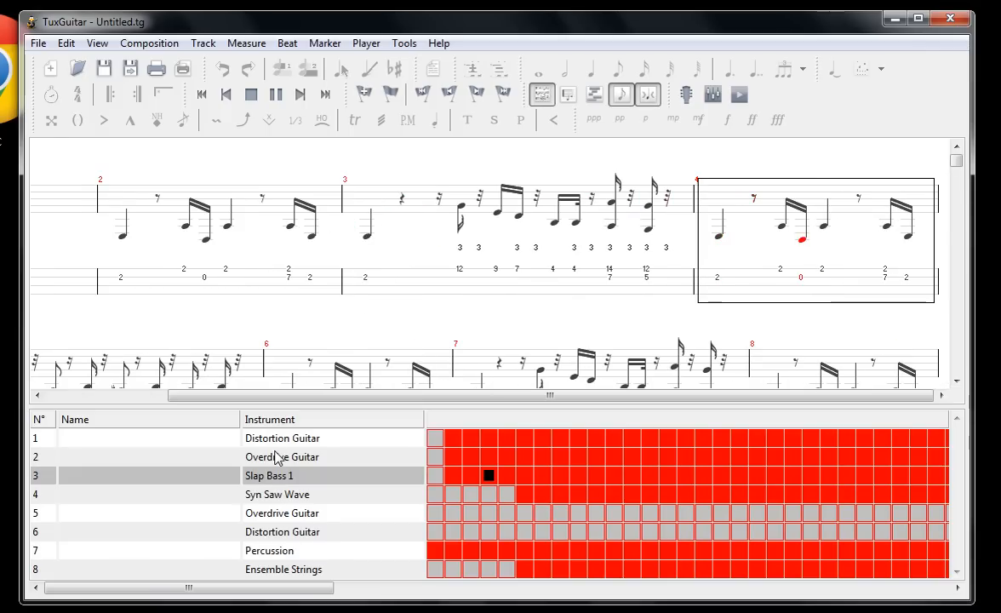
left_click(282, 438)
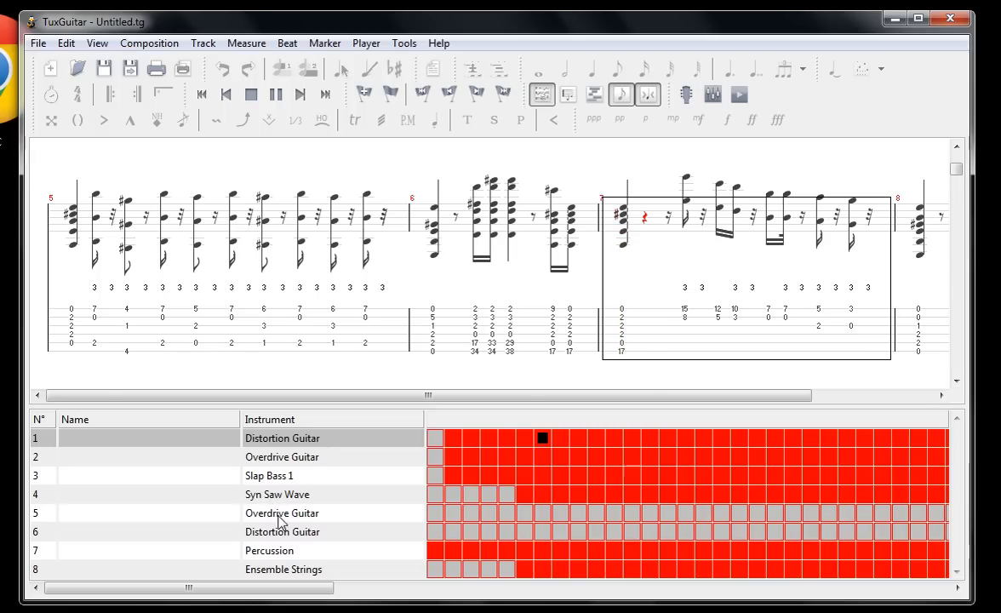
left_click(250, 93)
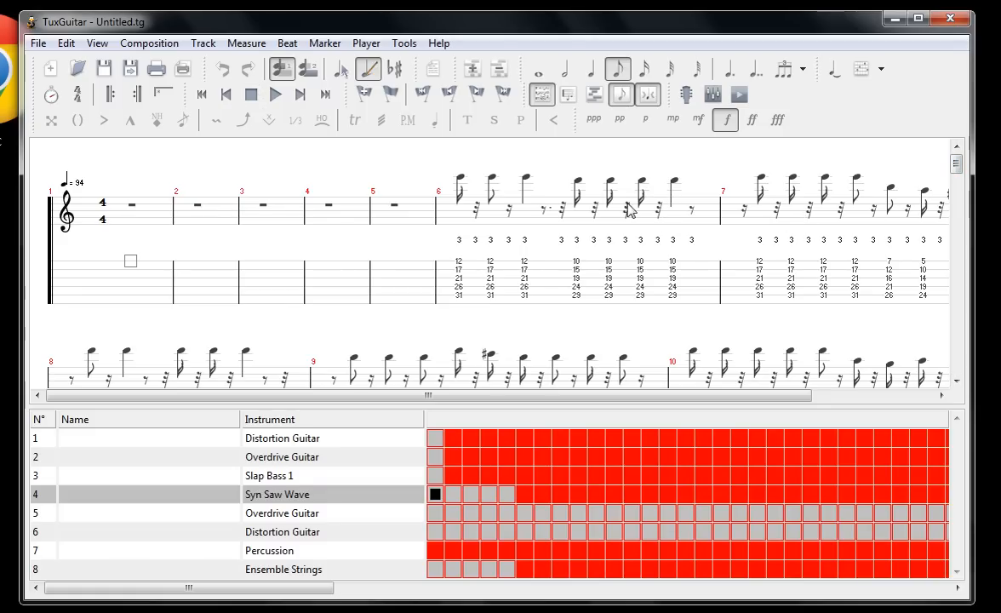
mouse_move(371, 181)
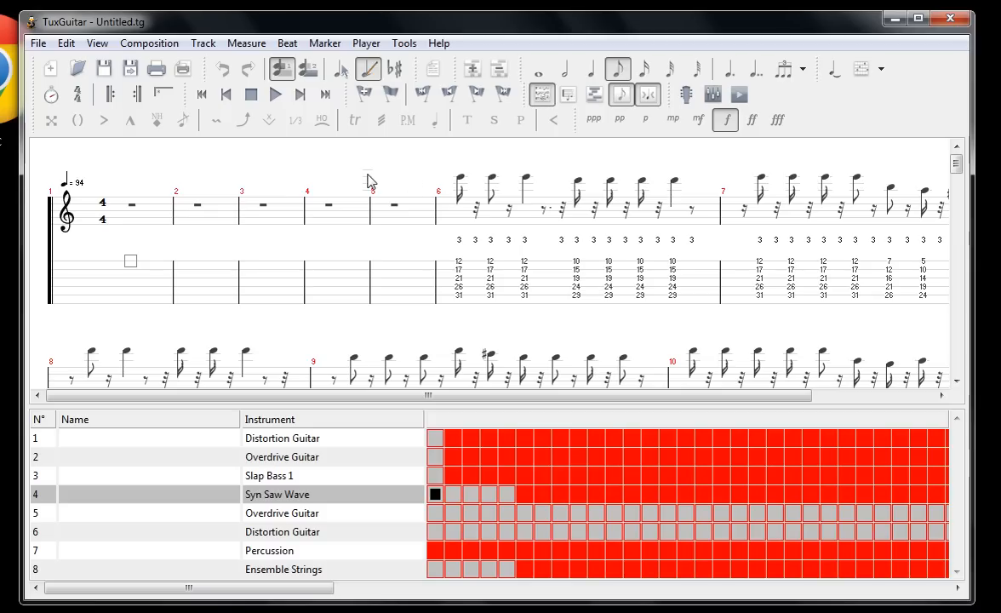